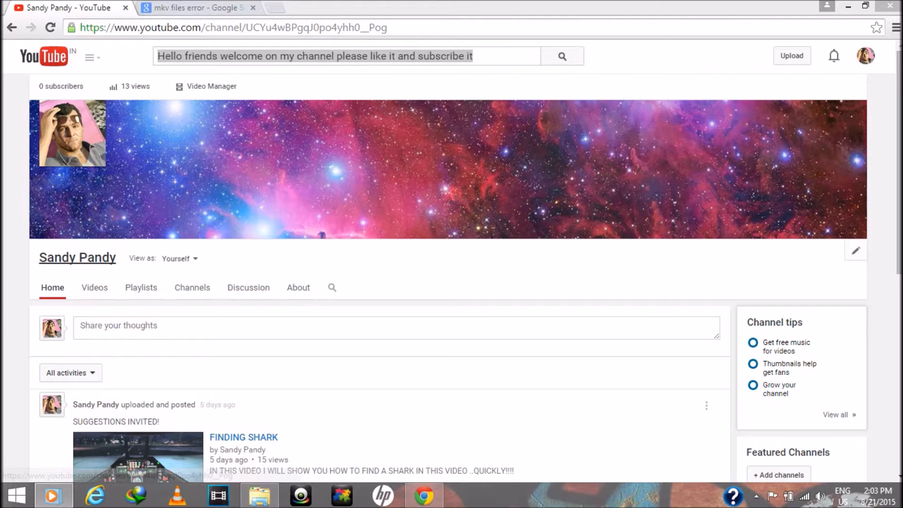
Open a new blank Chrome tab beside the YouTube channel tab.
click(192, 8)
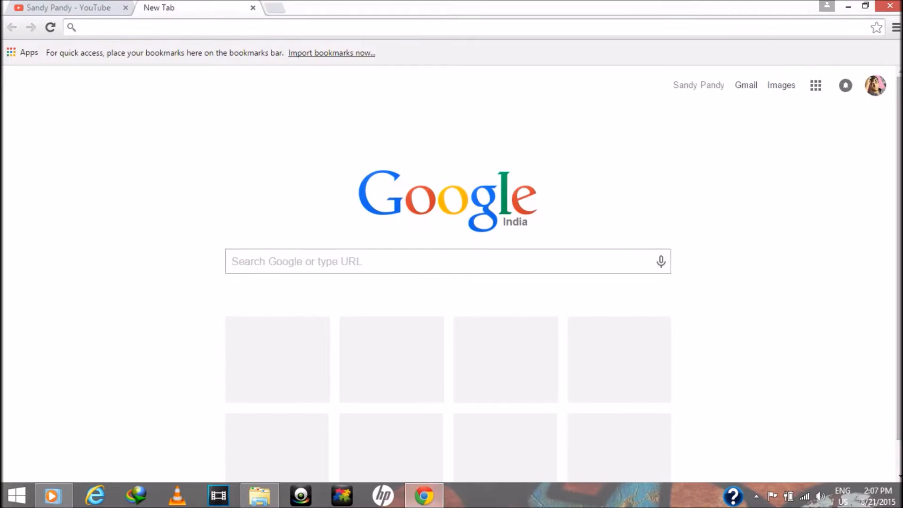
Download the 9.93 MB CCCP 2014-07-13 installer from cccp-project.net.
text(http://www.cccp-project.net/)
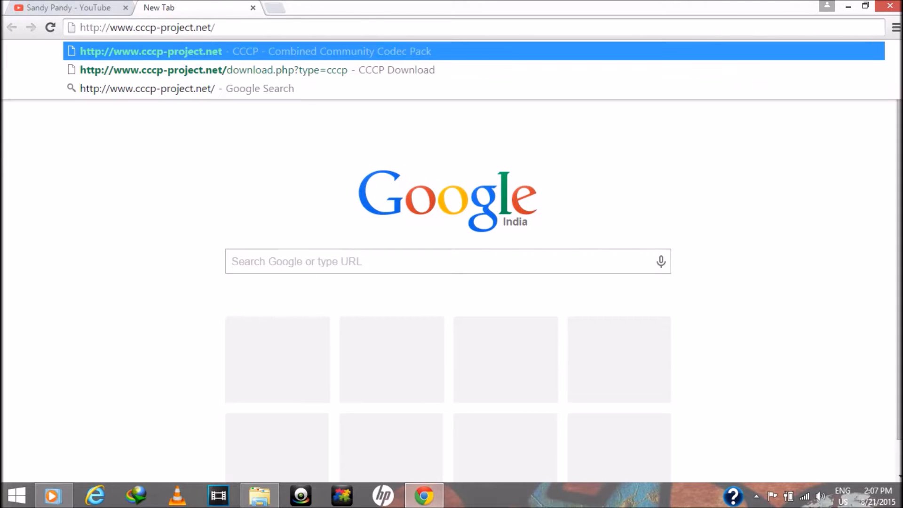
click(150, 51)
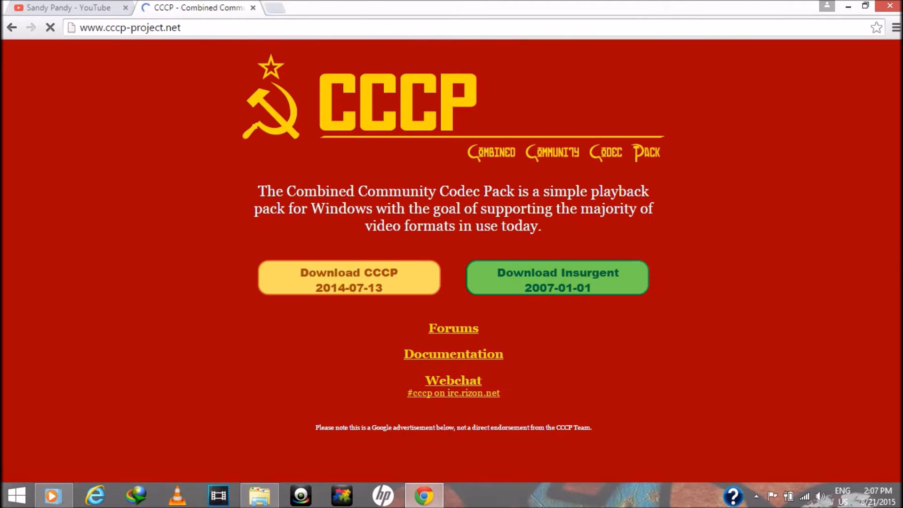
click(349, 277)
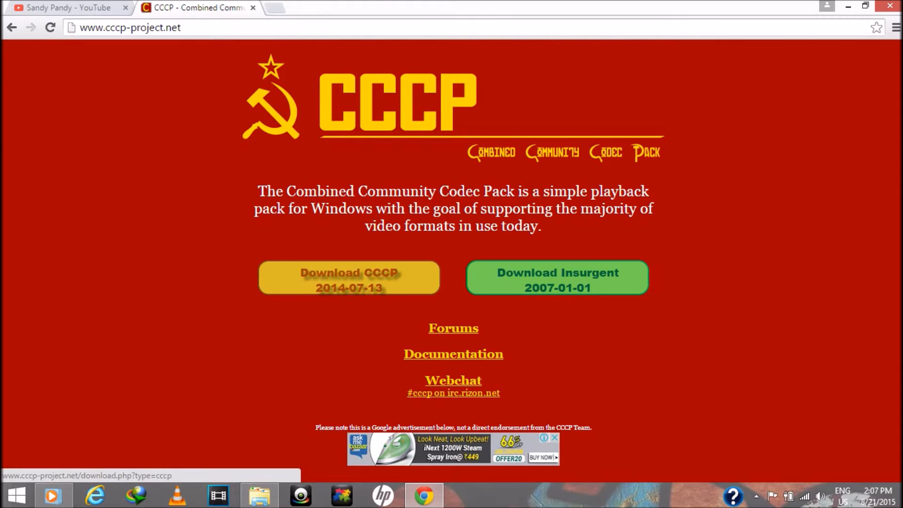
click(348, 280)
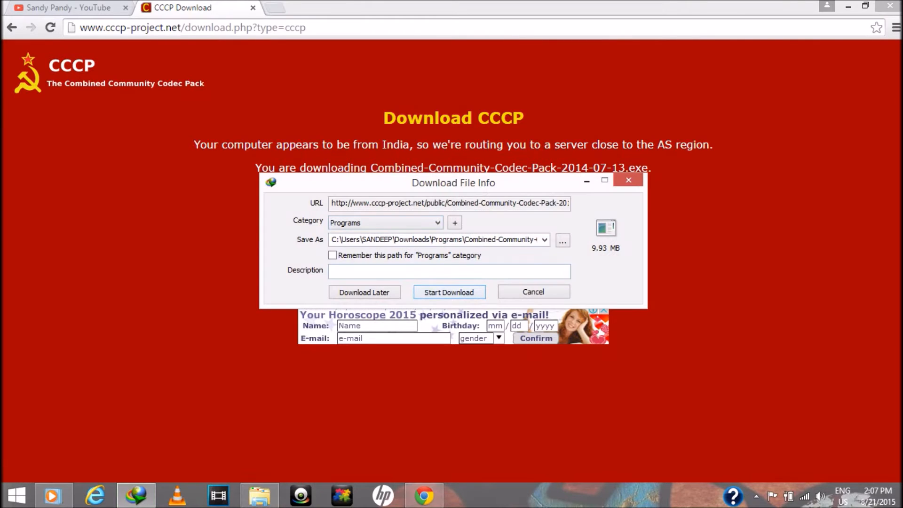
click(448, 292)
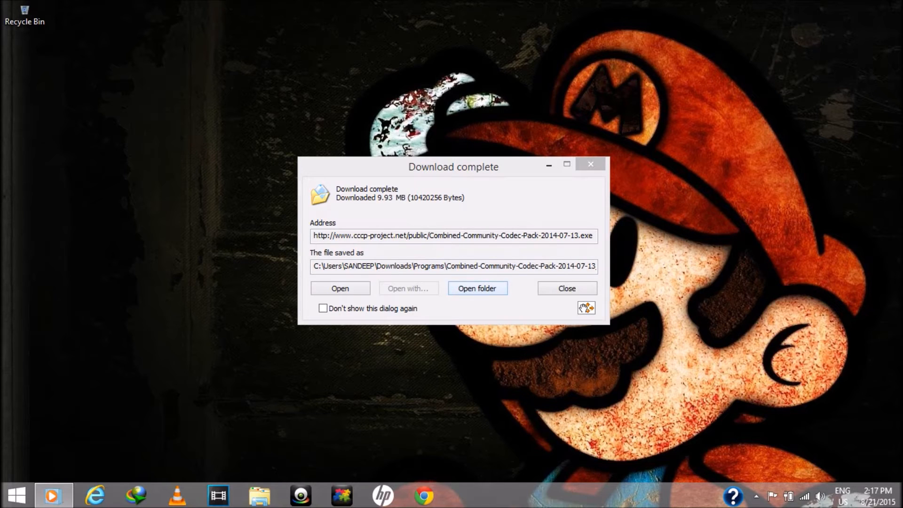
Launch the downloaded CCCP installer and accept the default install and Start Menu folders.
click(477, 288)
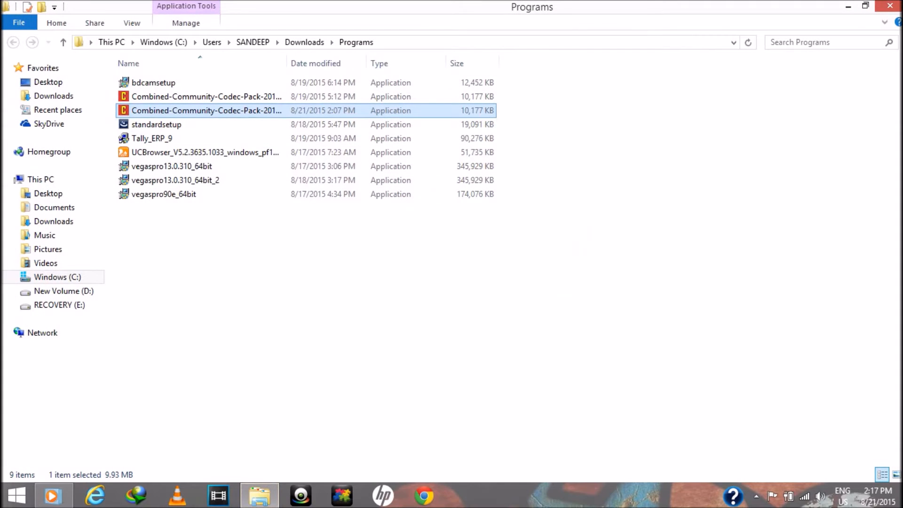
mouse_move(205, 110)
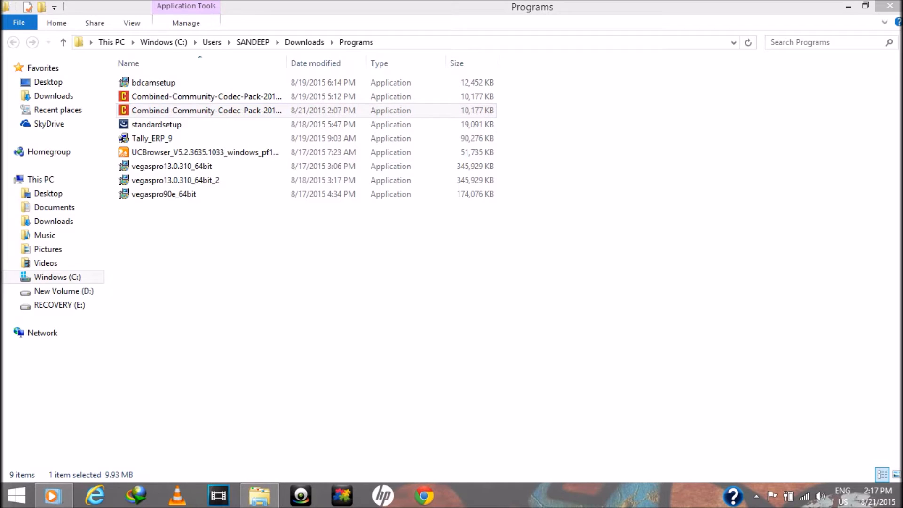
double_click(205, 110)
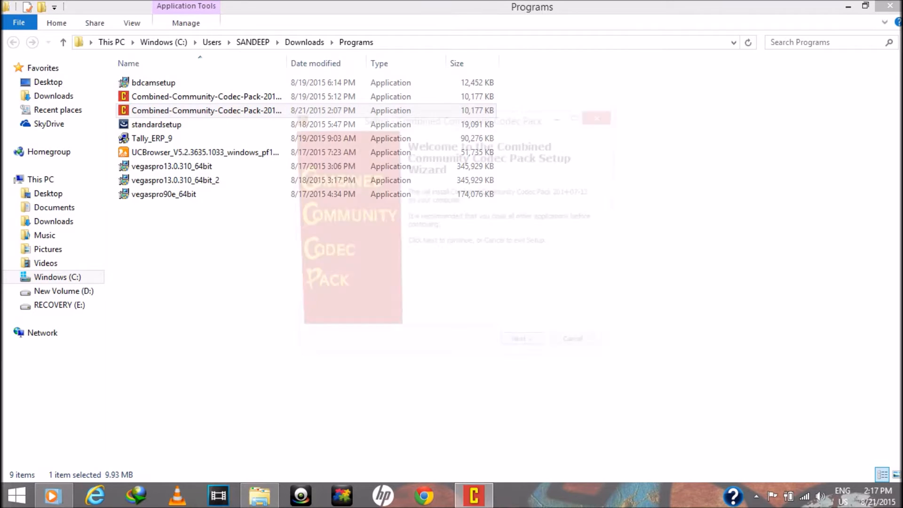
click(523, 339)
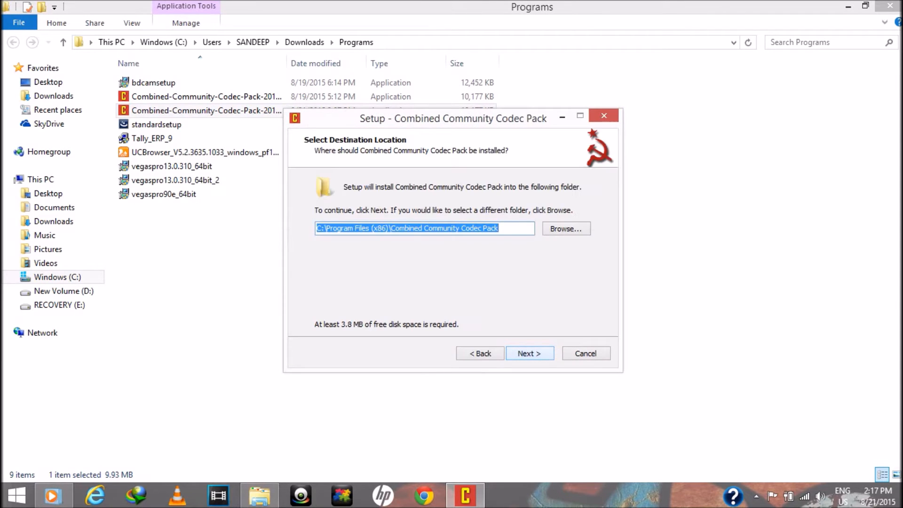
click(528, 354)
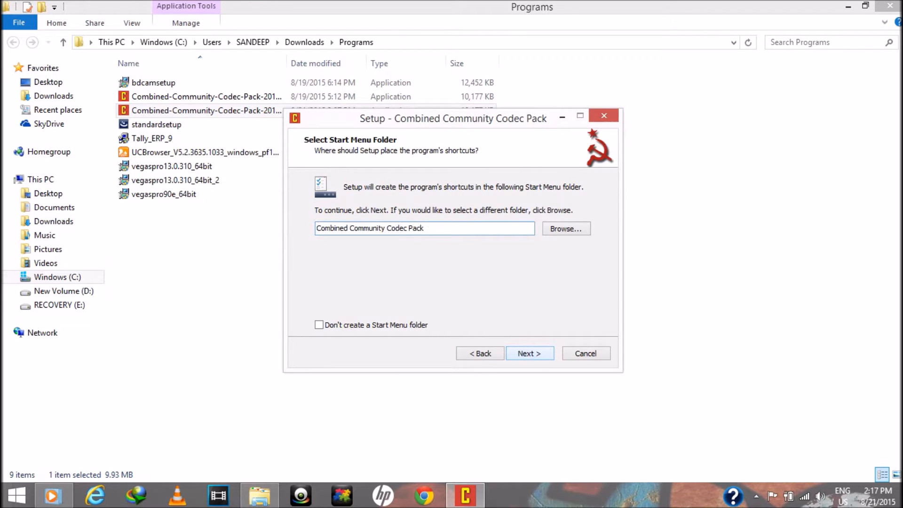
click(529, 354)
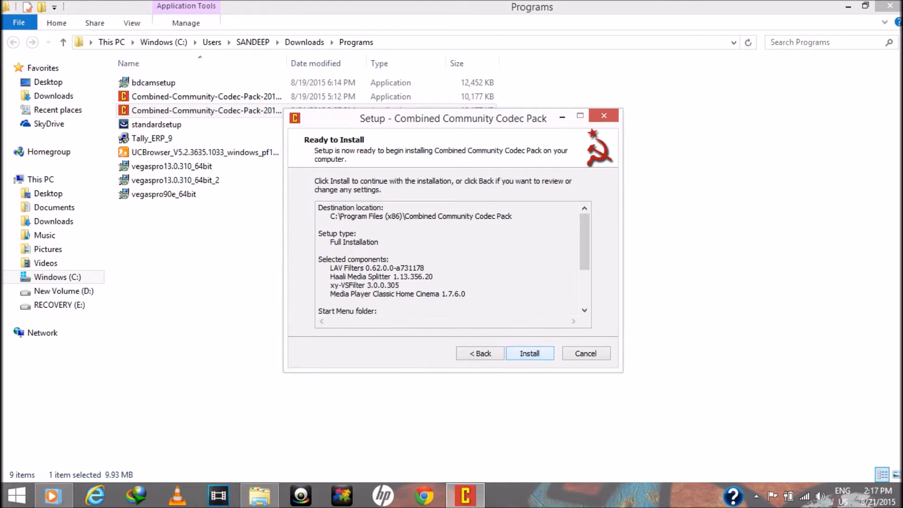
Install the codec pack, finish the wizard, and close the CCCP Settings window.
click(529, 353)
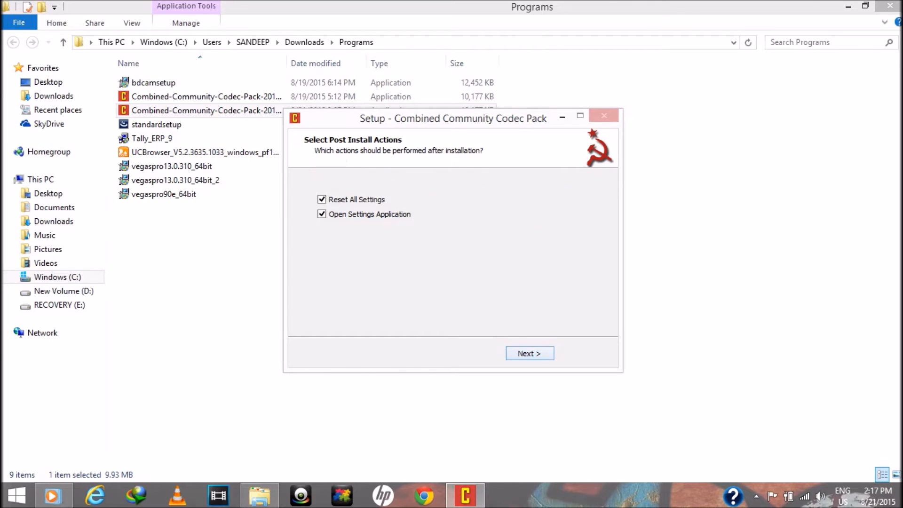
click(529, 353)
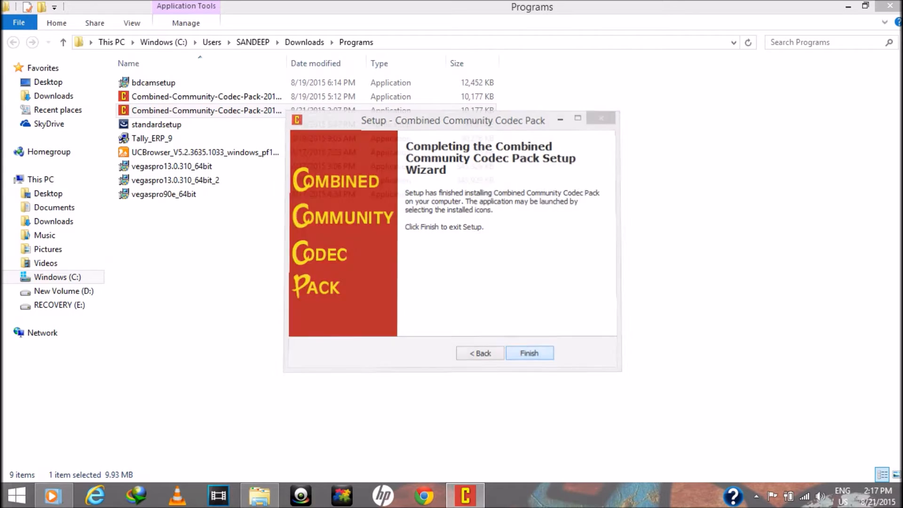
click(529, 353)
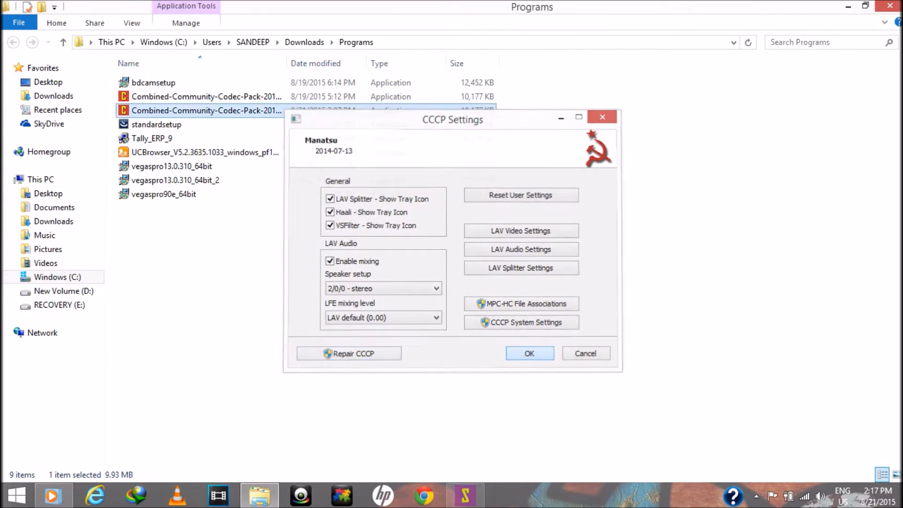
click(529, 354)
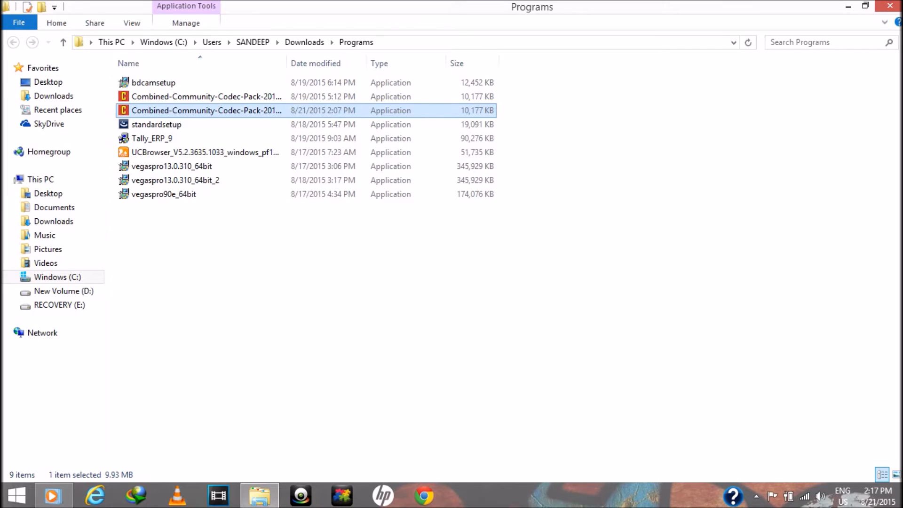